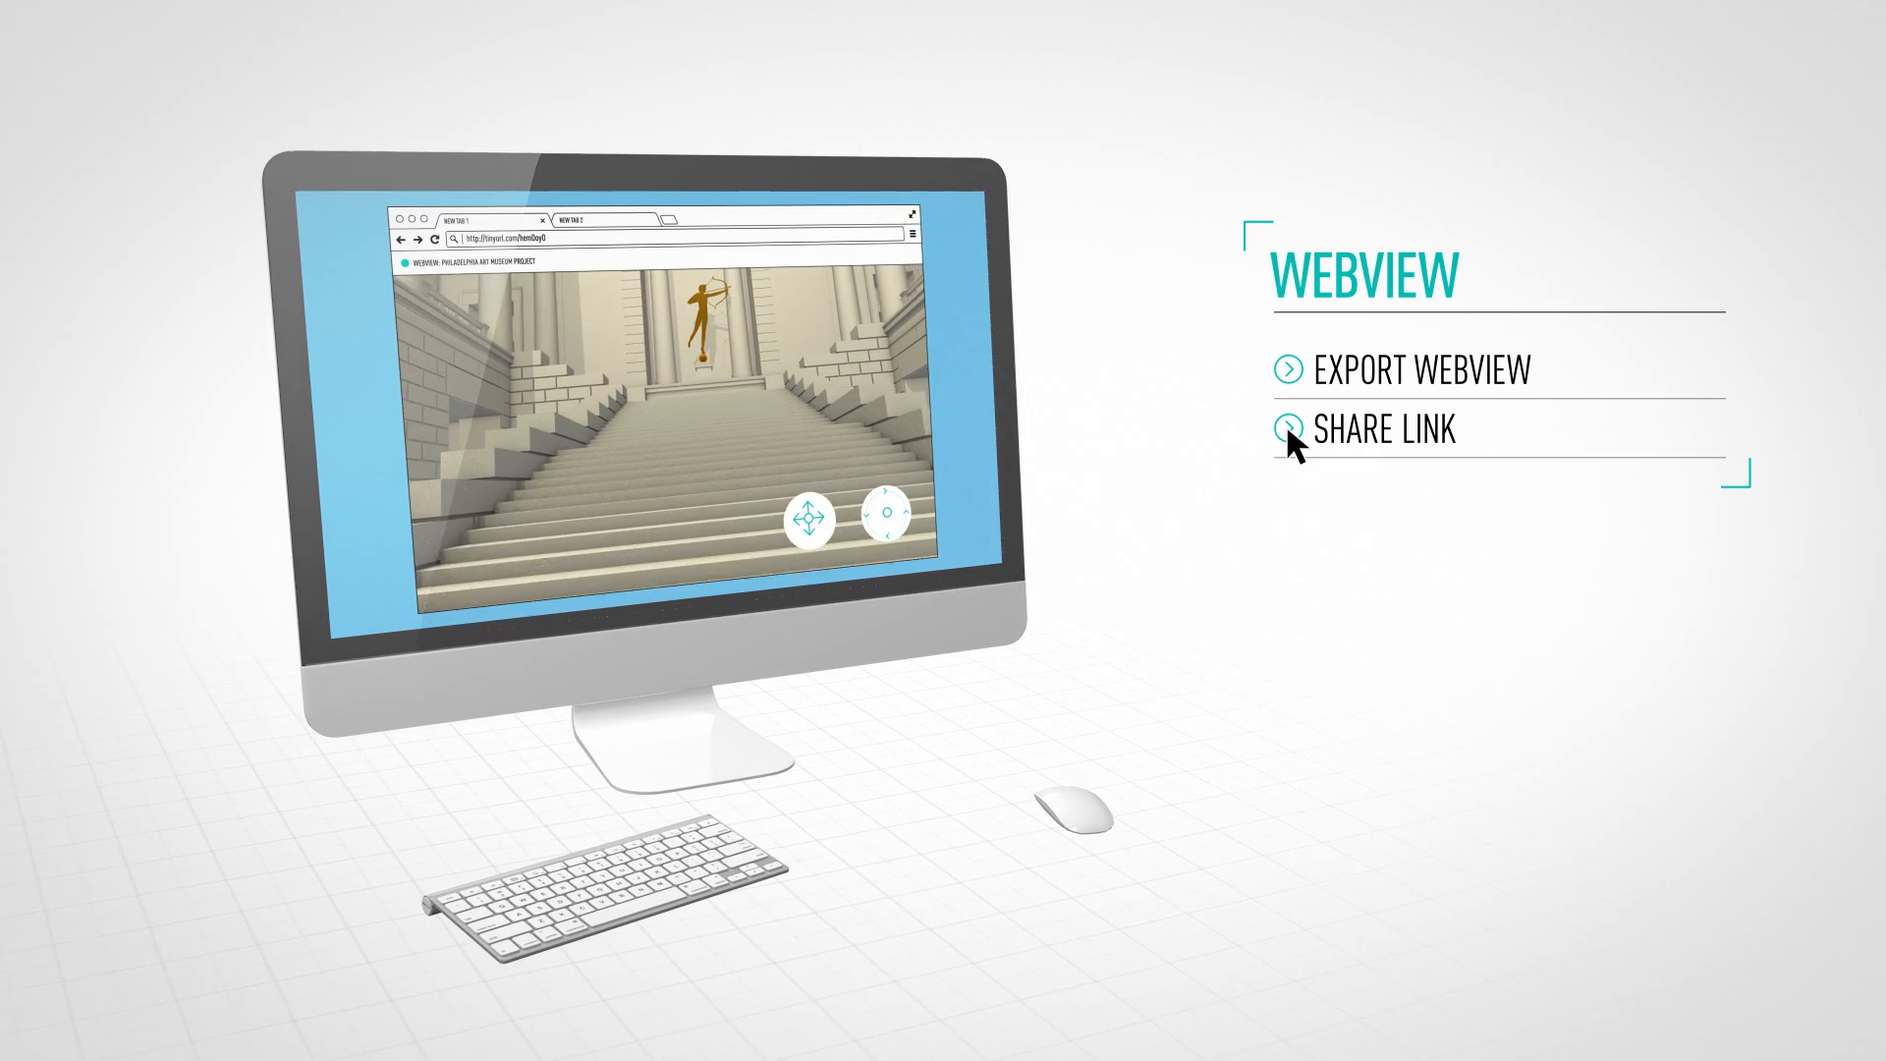
Expand Share Link under WebView to show the tinyurl address for the museum-steps scene.
left_click(1289, 430)
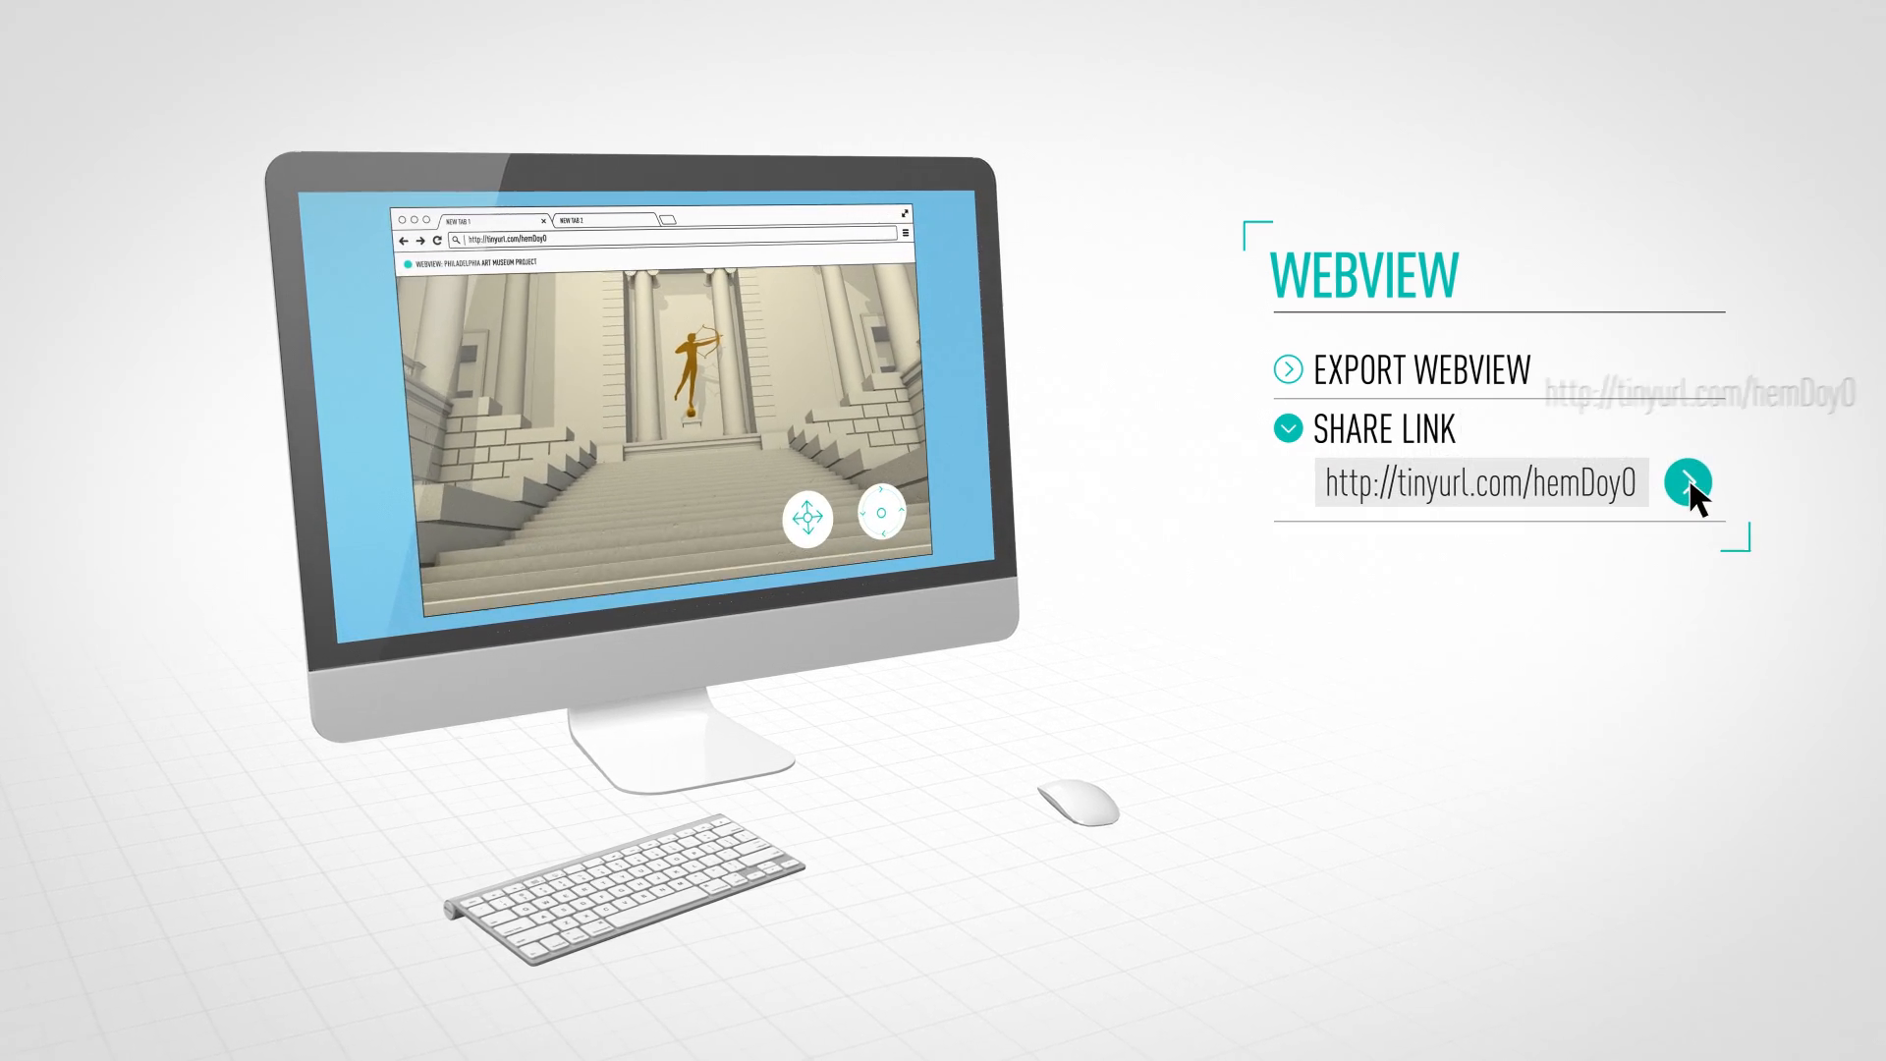